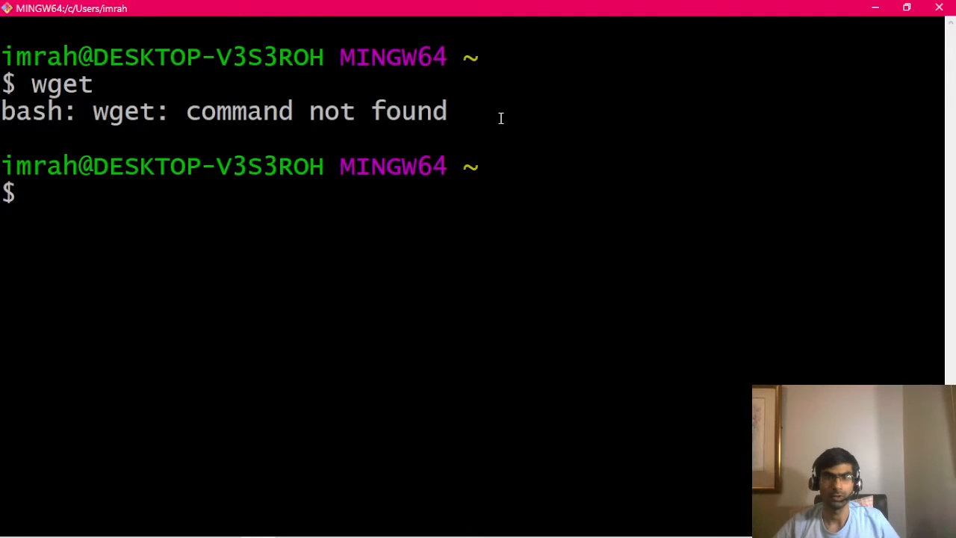
pyautogui.moveTo(578, 439)
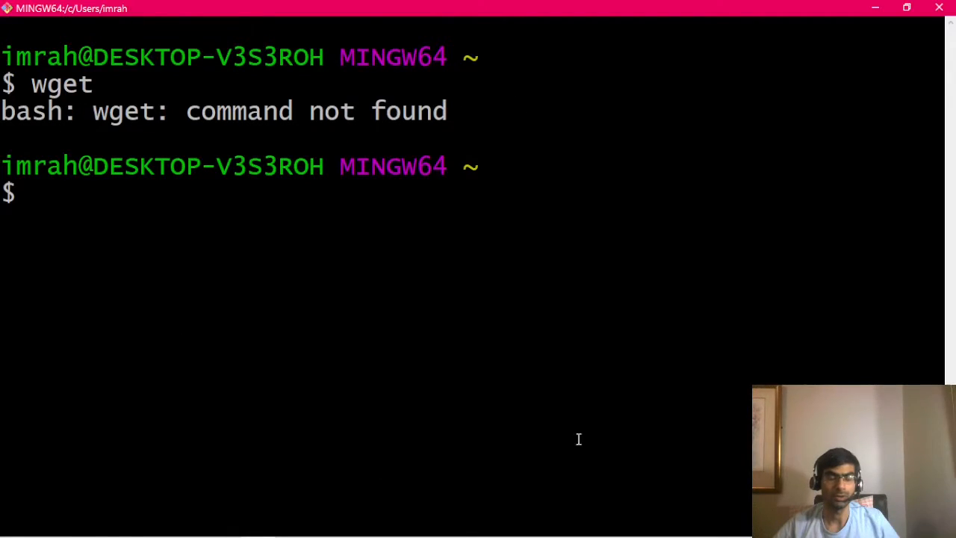
pyautogui.moveTo(377, 279)
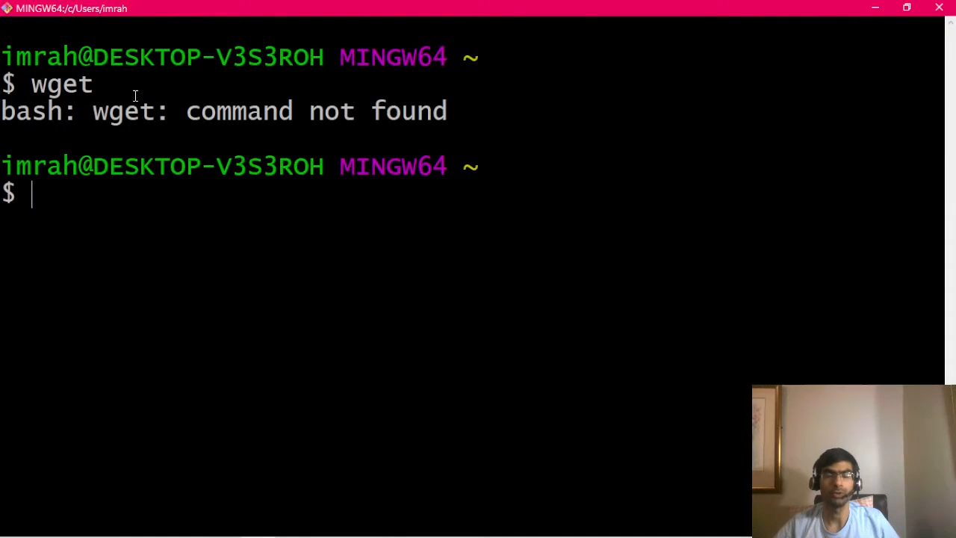
pyautogui.moveTo(268, 273)
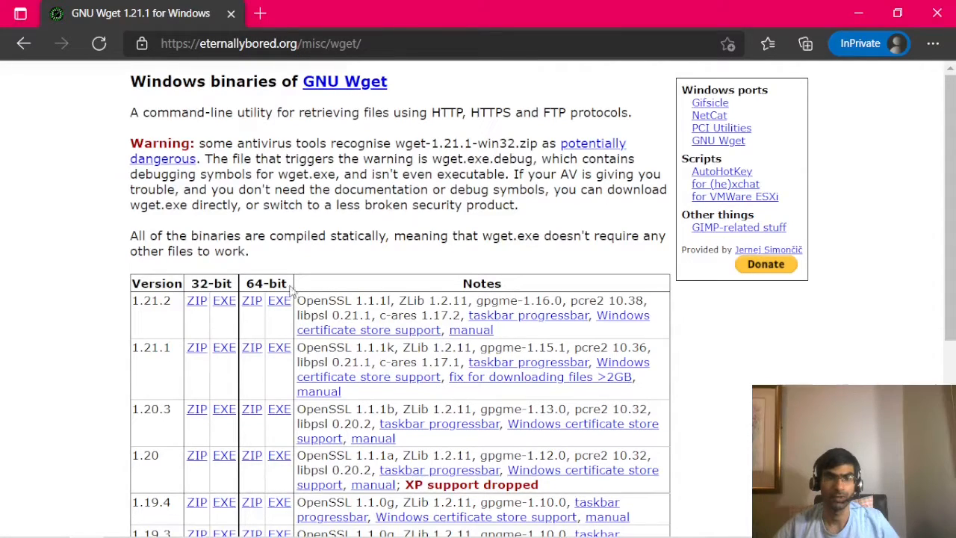
# Download the 64-bit wget.exe version 1.21.2 from eternallybored.org
pyautogui.click(278, 300)
pyautogui.write('git-bash')
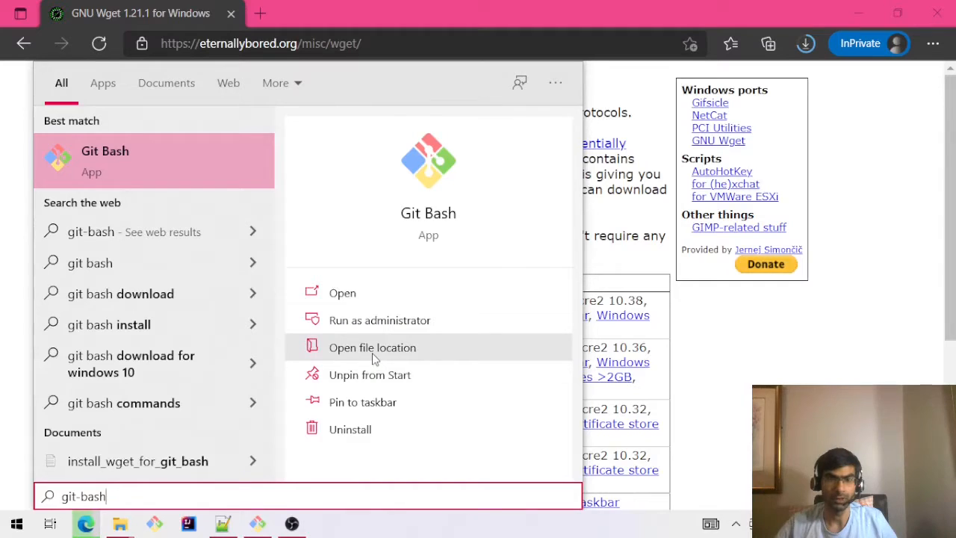
# Open the file location of the Git Bash Start menu shortcut
pyautogui.click(372, 347)
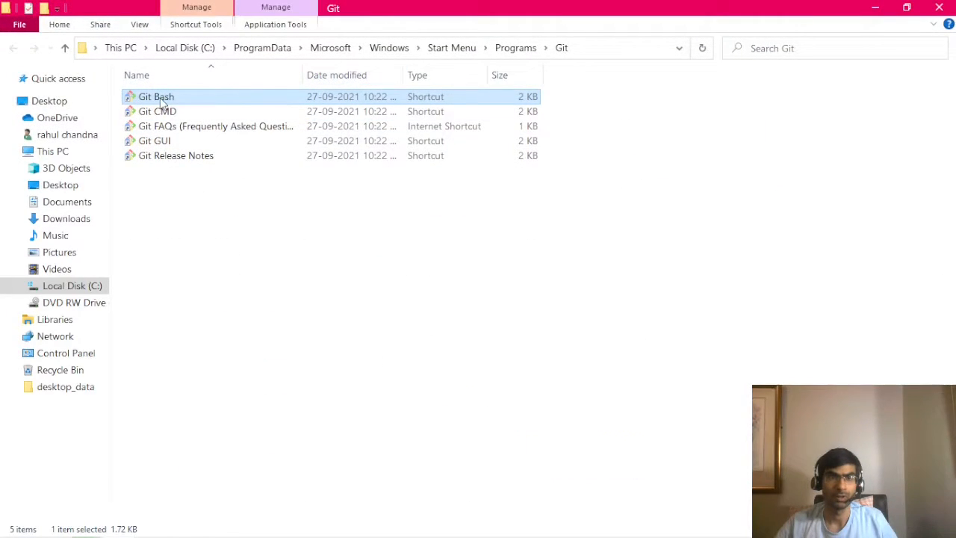
# Follow the Git Bash shortcut to C:\Program Files\Git
pyautogui.rightClick(157, 96)
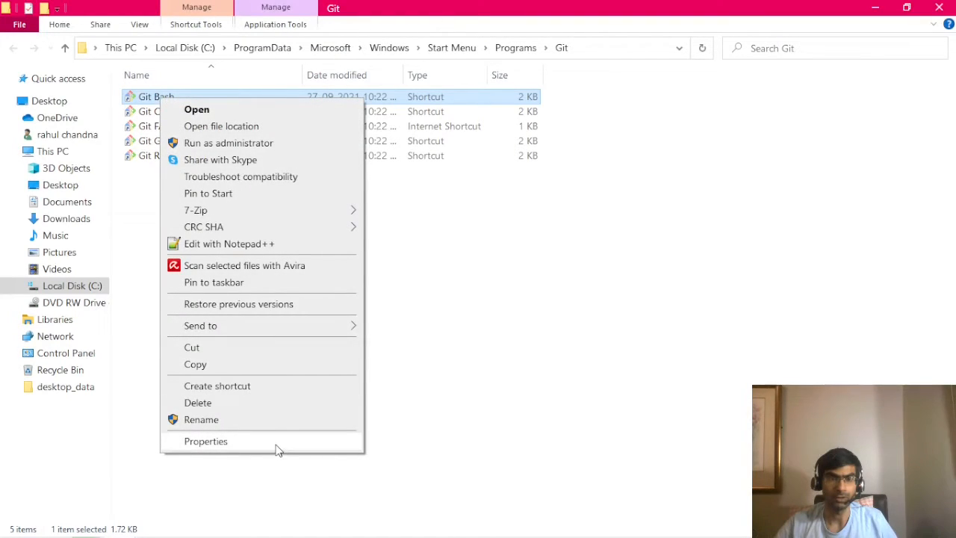
pyautogui.click(206, 440)
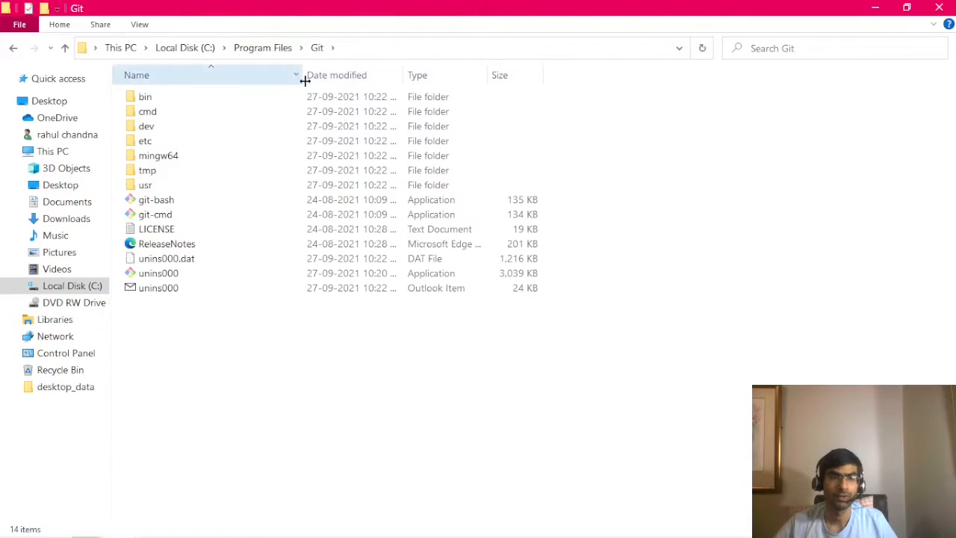
pyautogui.moveTo(159, 155)
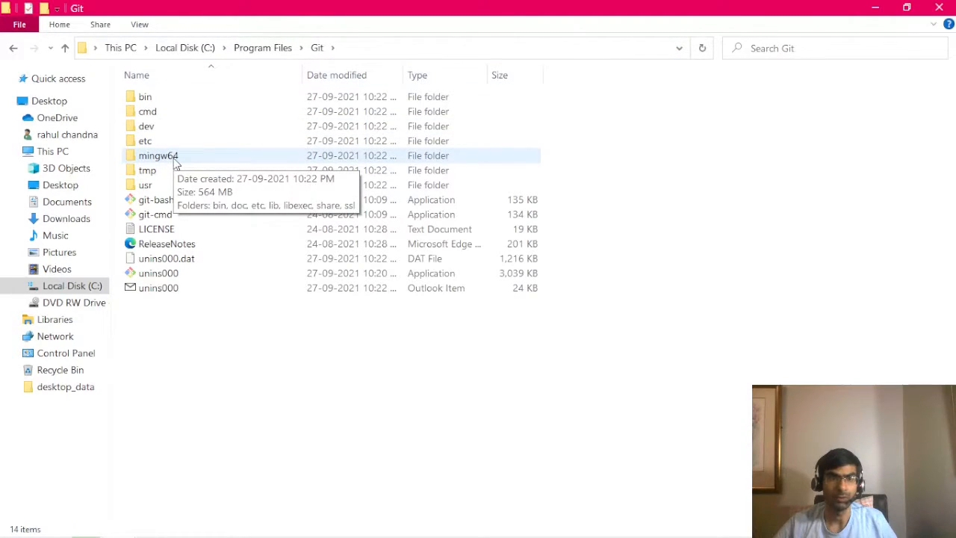
# Navigate into mingw64\bin inside the Git installation folder
pyautogui.doubleClick(158, 155)
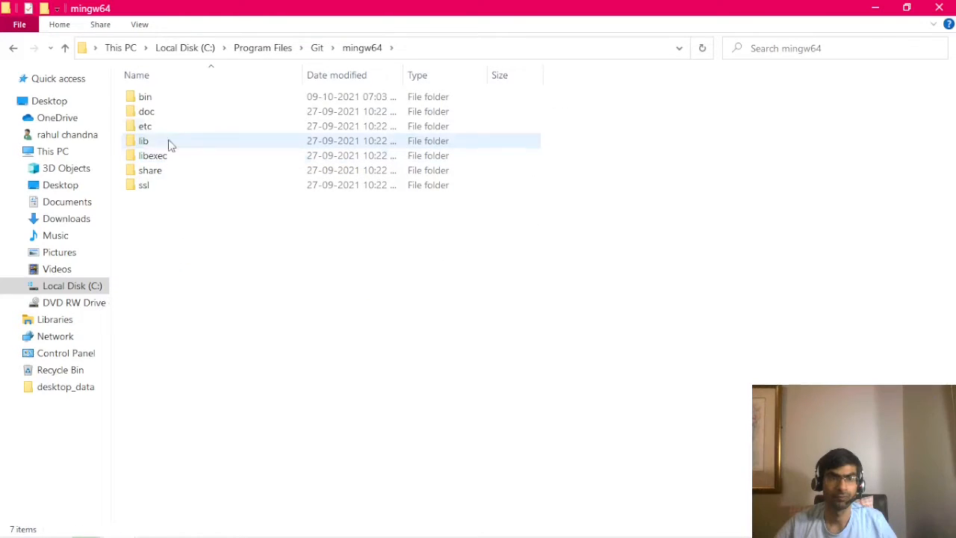
pyautogui.doubleClick(145, 96)
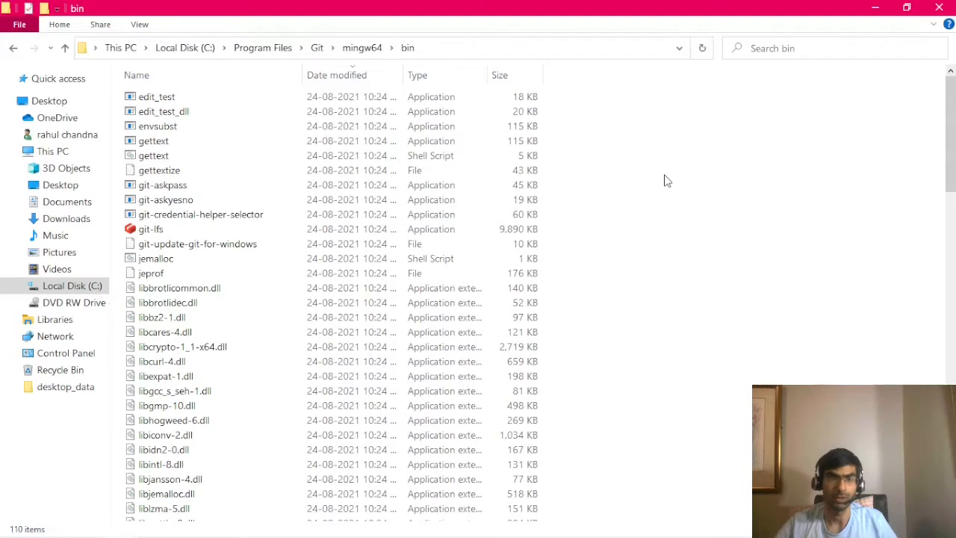
# Cut wget from the Desktop into mingw64\bin, approving the administrator prompt
pyautogui.rightClick(671, 111)
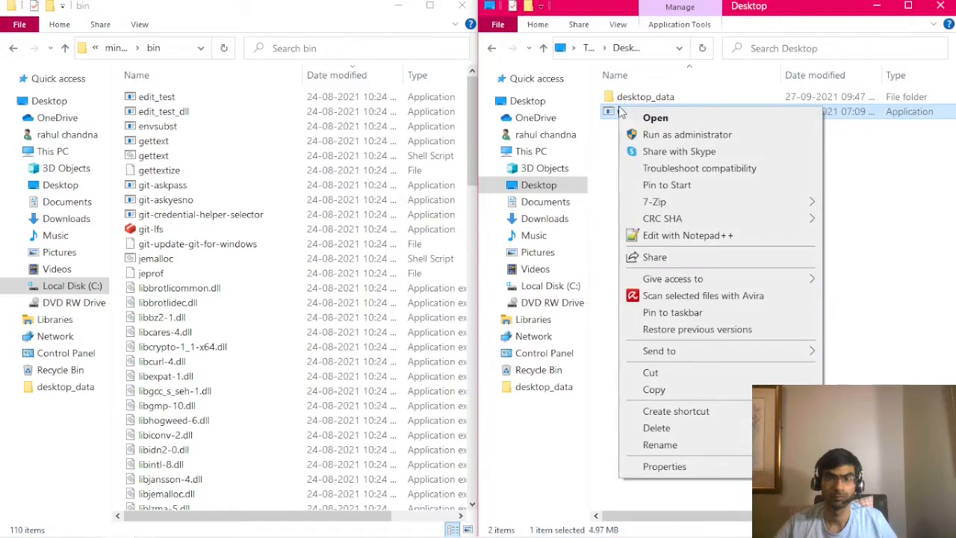
pyautogui.click(650, 372)
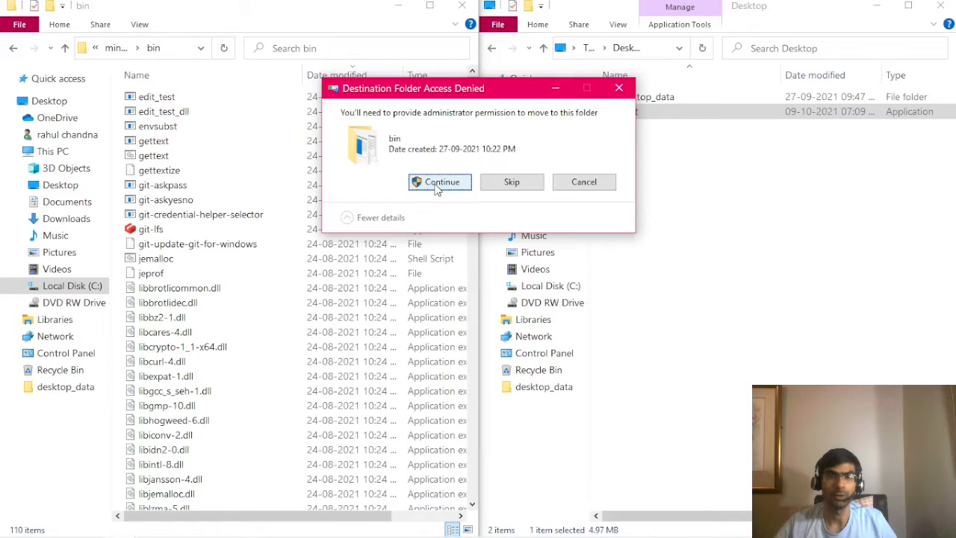
pyautogui.click(439, 181)
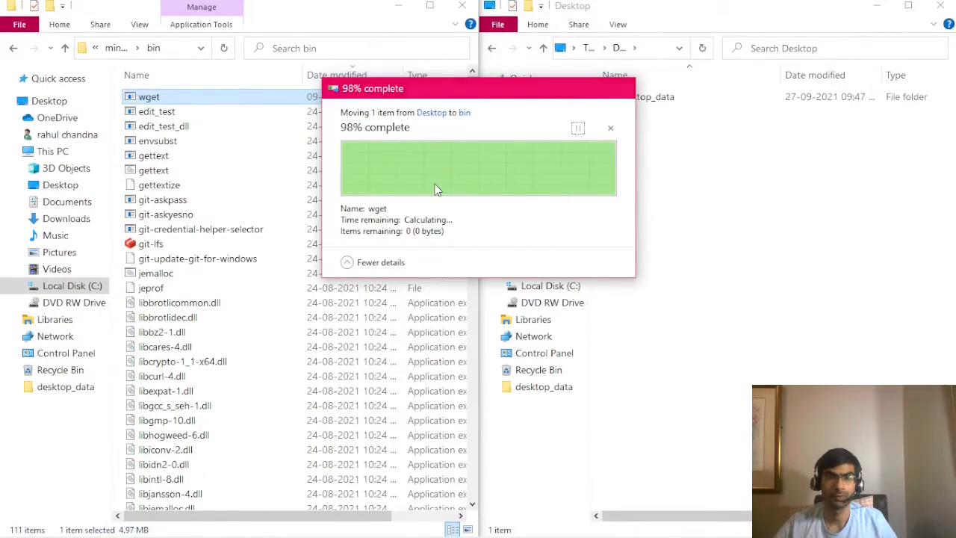